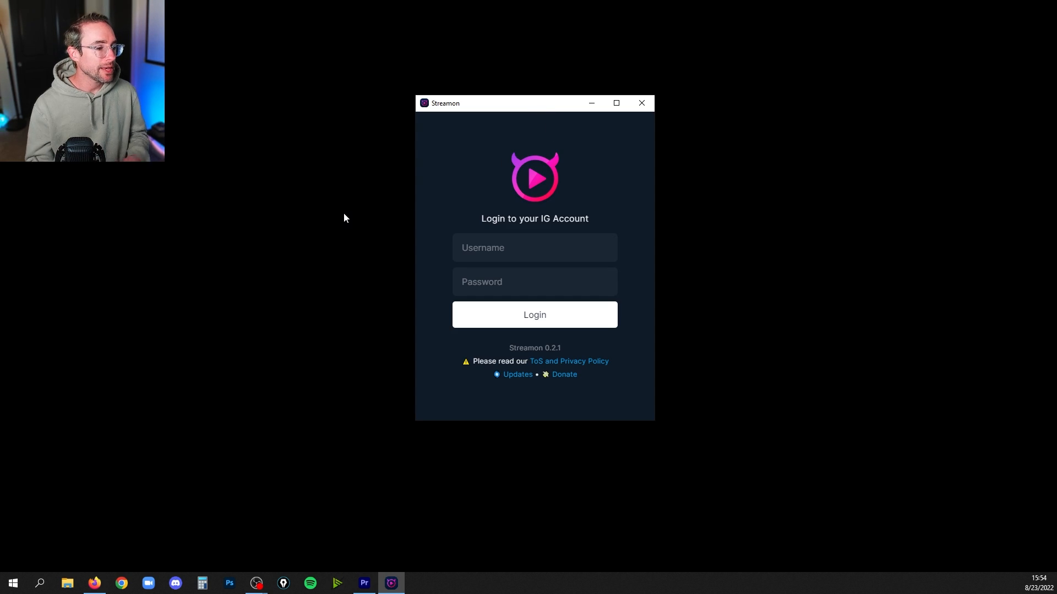
# Step: Create an Instagram live stream titled 'Chess' and copy its stream URL for OBS
pyautogui.click(533, 247)
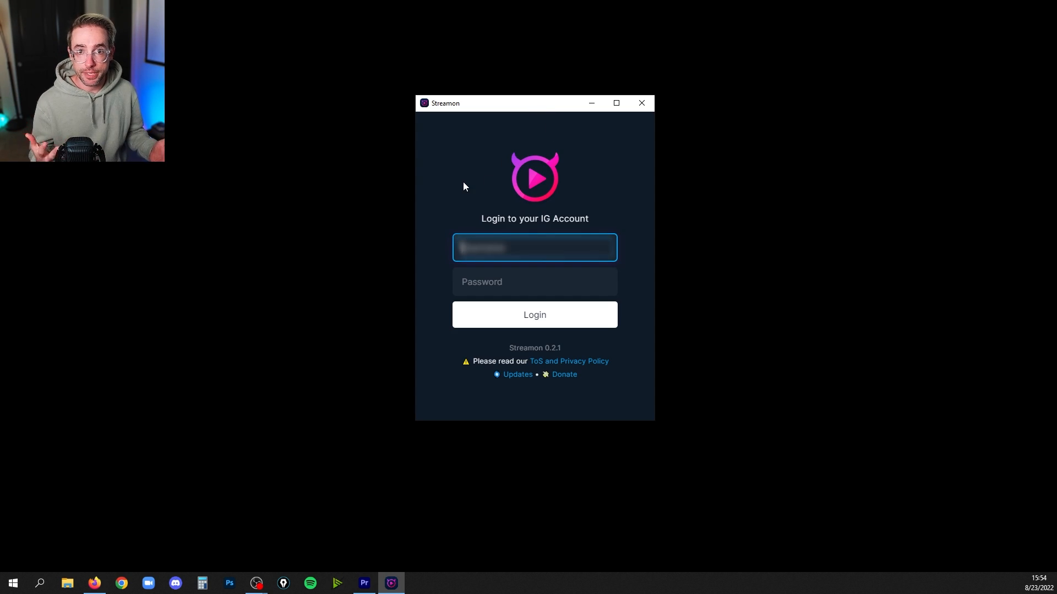
pyautogui.click(533, 315)
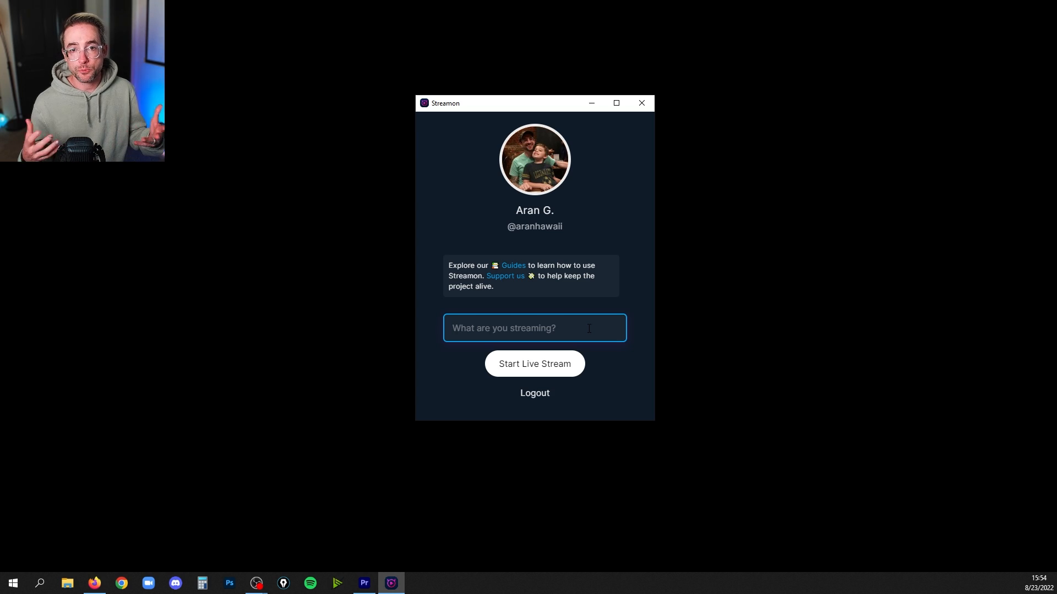
pyautogui.write('C')
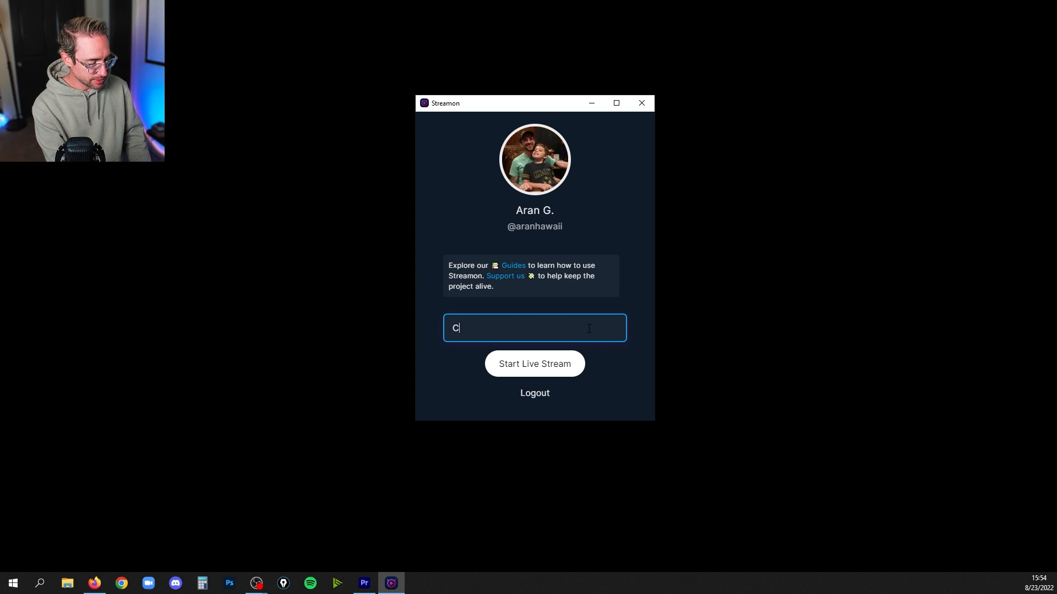
pyautogui.write('hess')
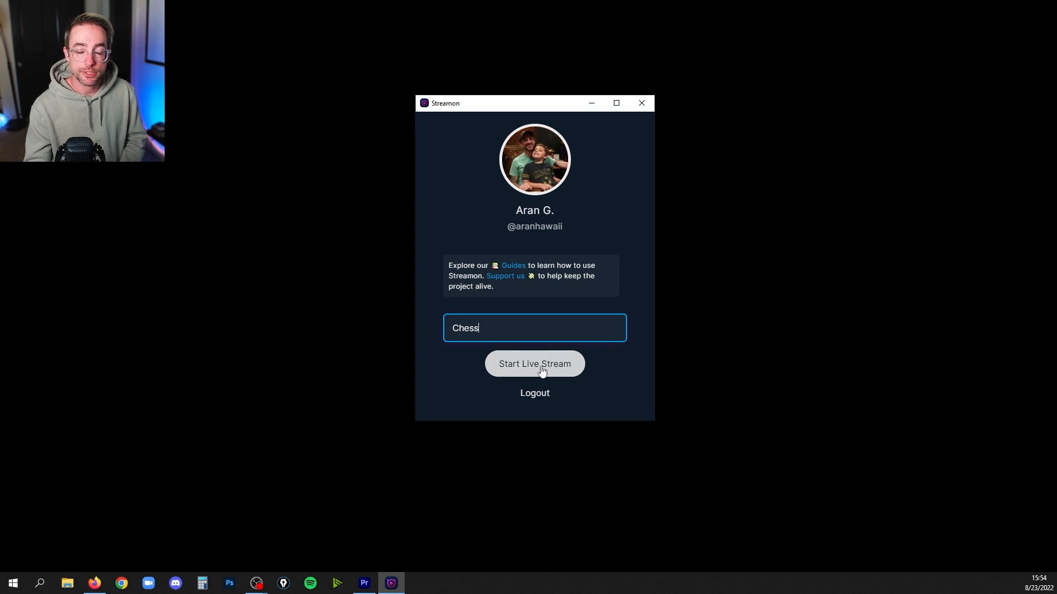
pyautogui.click(534, 364)
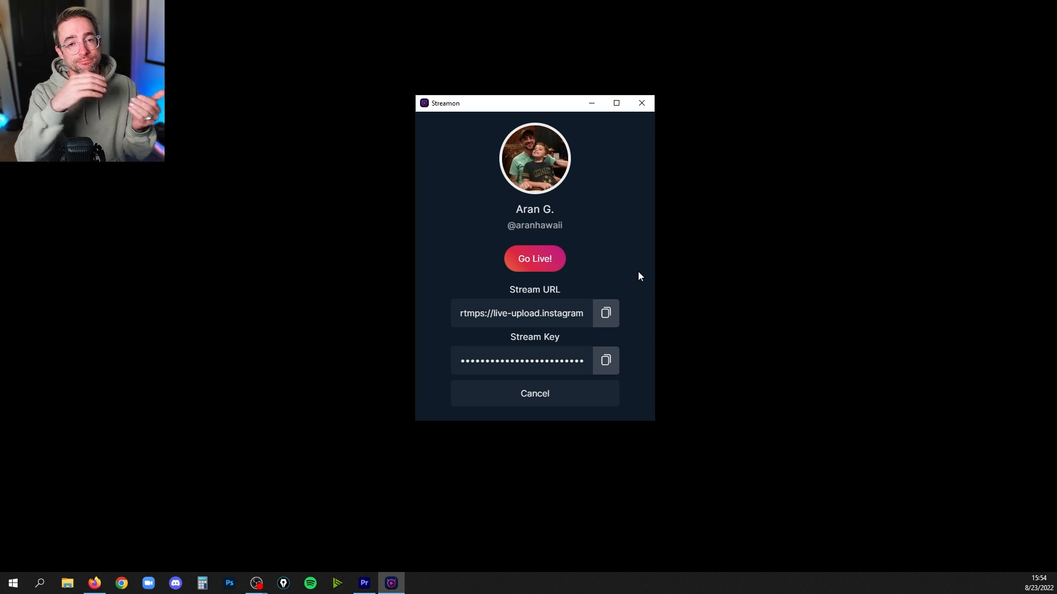
pyautogui.click(604, 312)
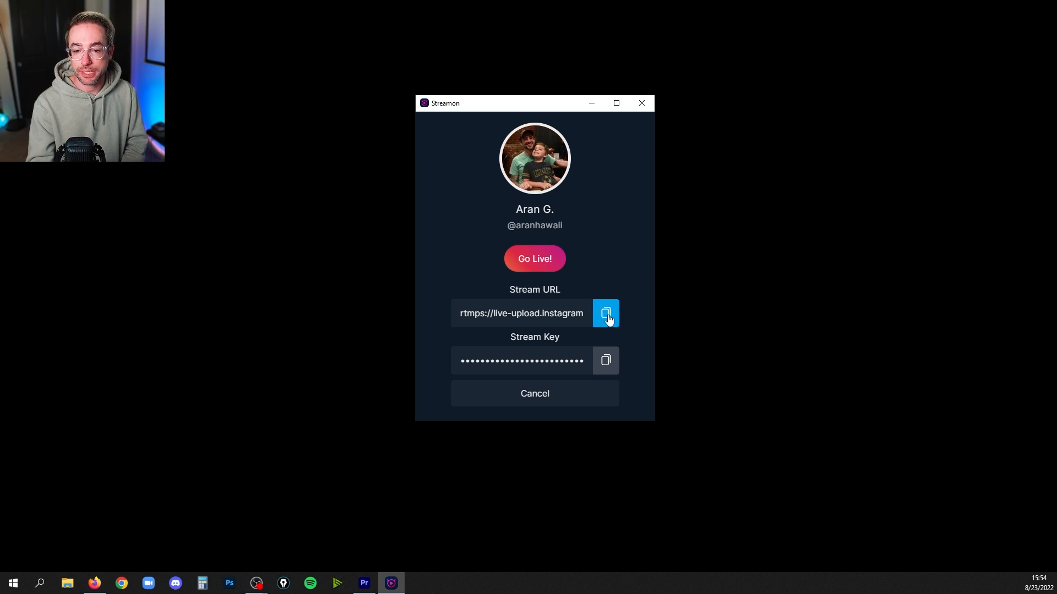
pyautogui.click(605, 313)
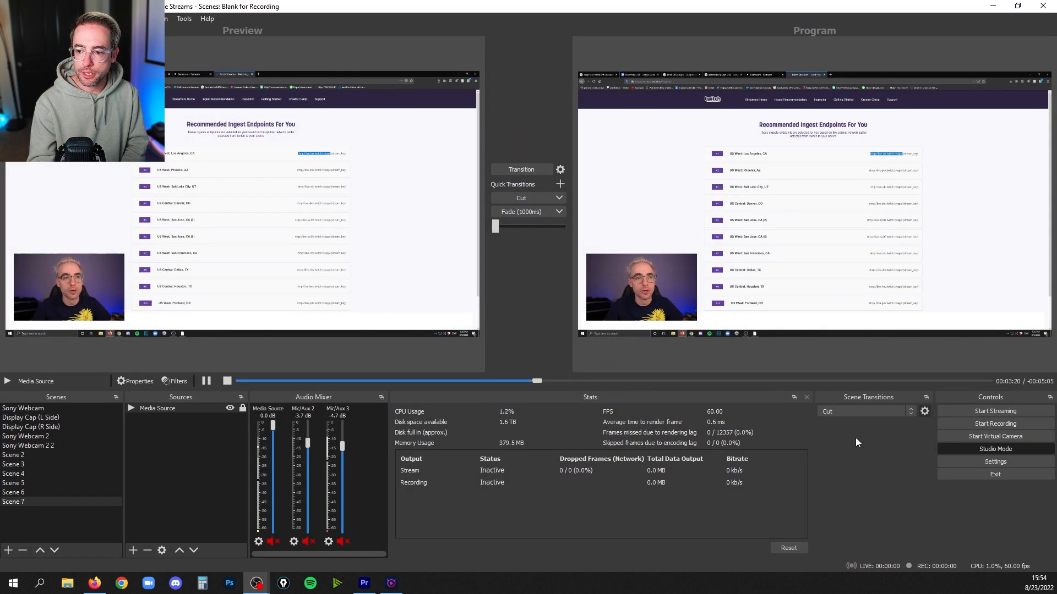
# Step: Set the stream service to Custom with server rtmps://live-upload.instagram.com:443/rtmp/ and the Streamon key
pyautogui.click(995, 461)
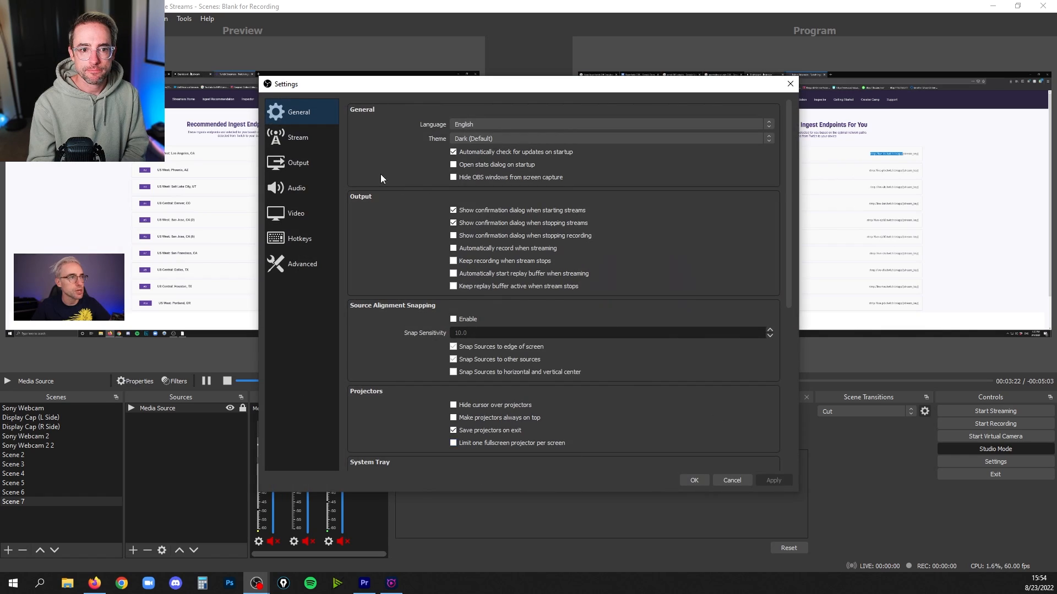
pyautogui.click(297, 136)
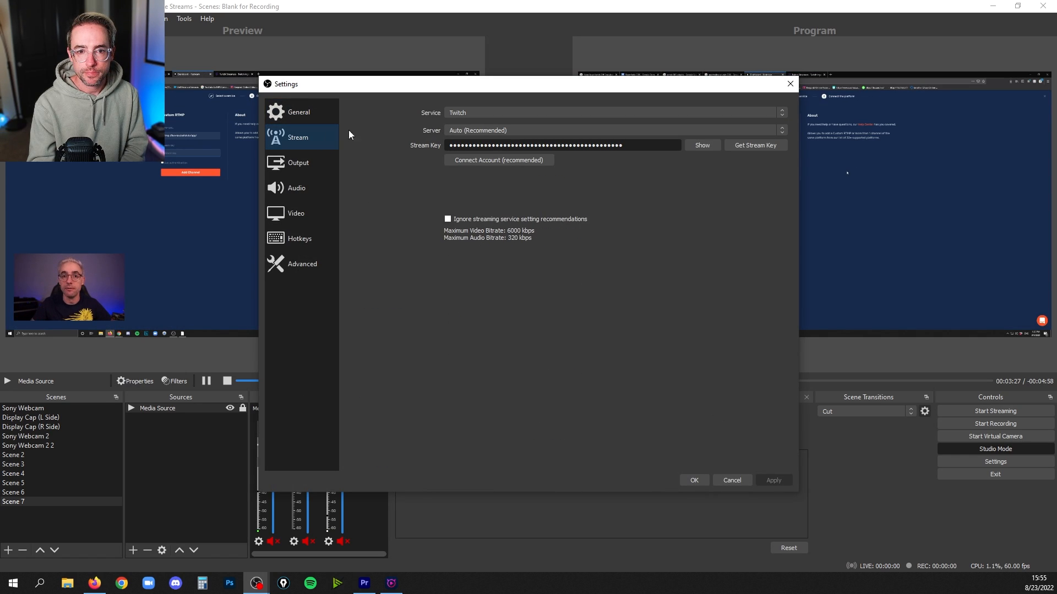
pyautogui.click(609, 113)
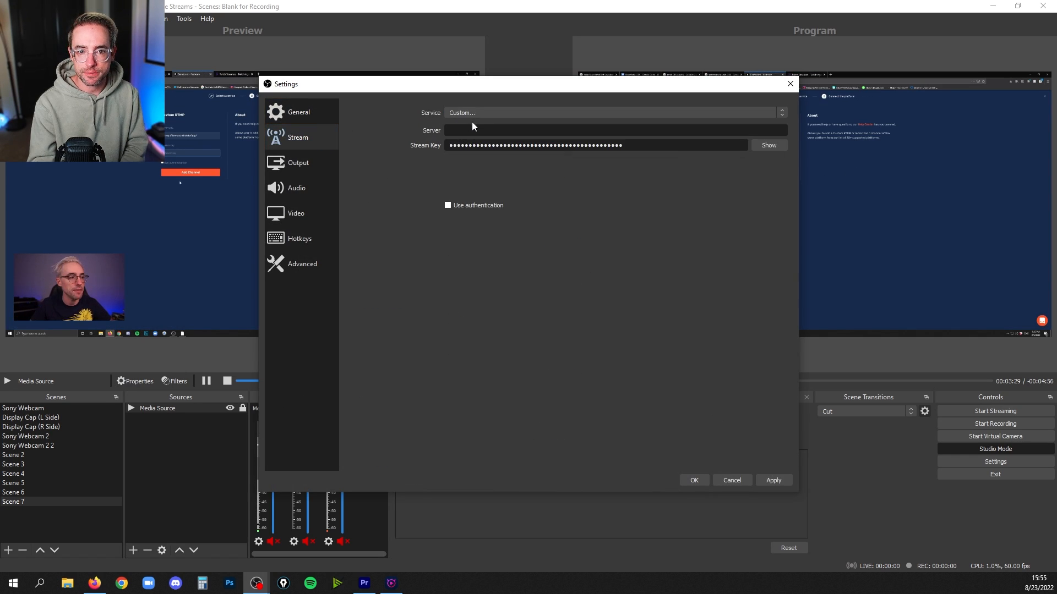
pyautogui.write('rtmps://live-upload.instagram.com:443/rtmp/')
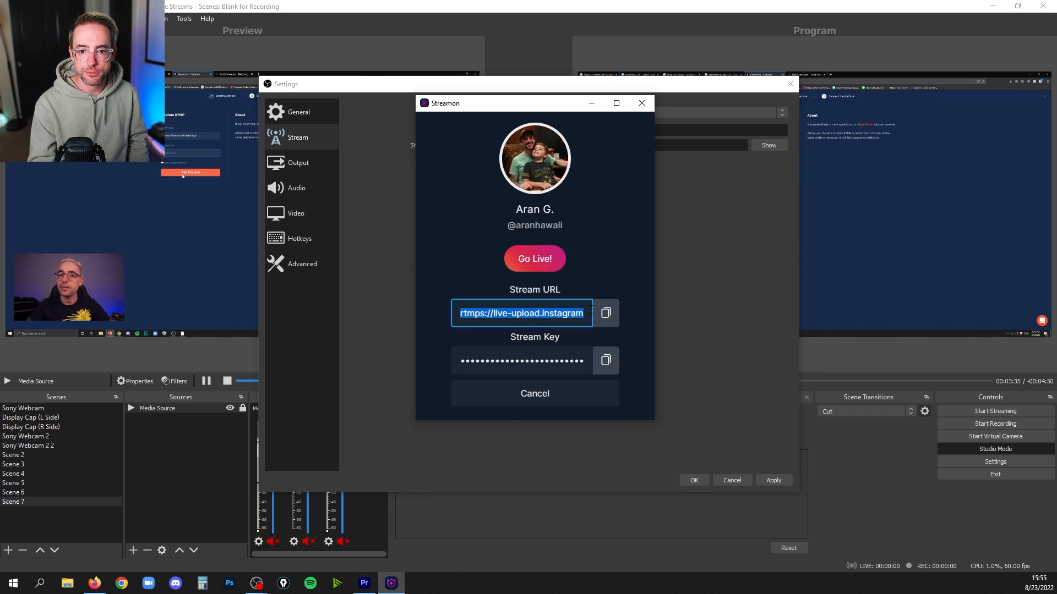
pyautogui.click(521, 361)
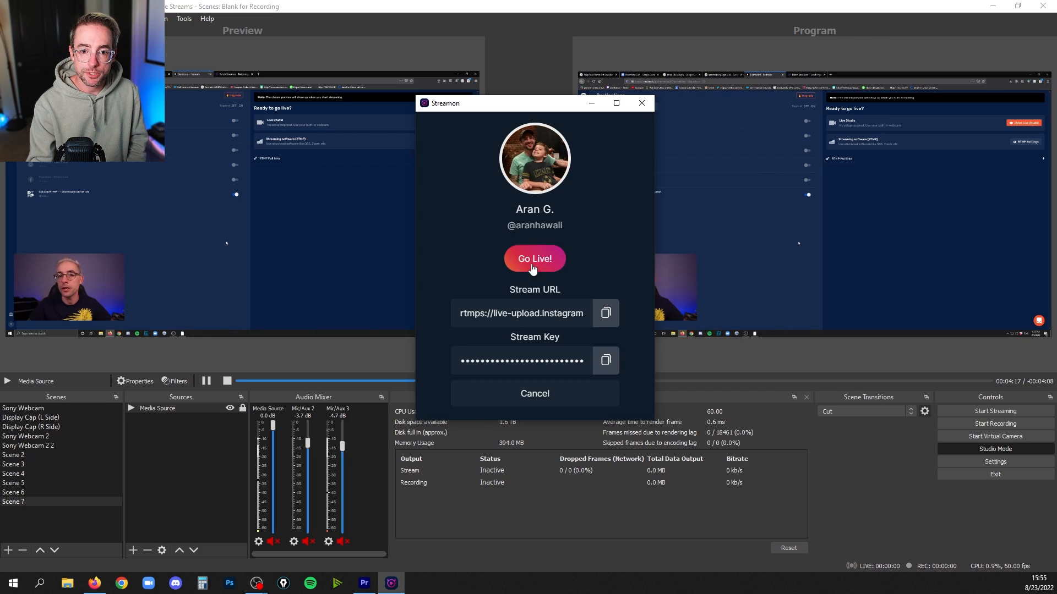
# Step: Go live on Instagram and start streaming from OBS, confirming the prompt
pyautogui.click(535, 259)
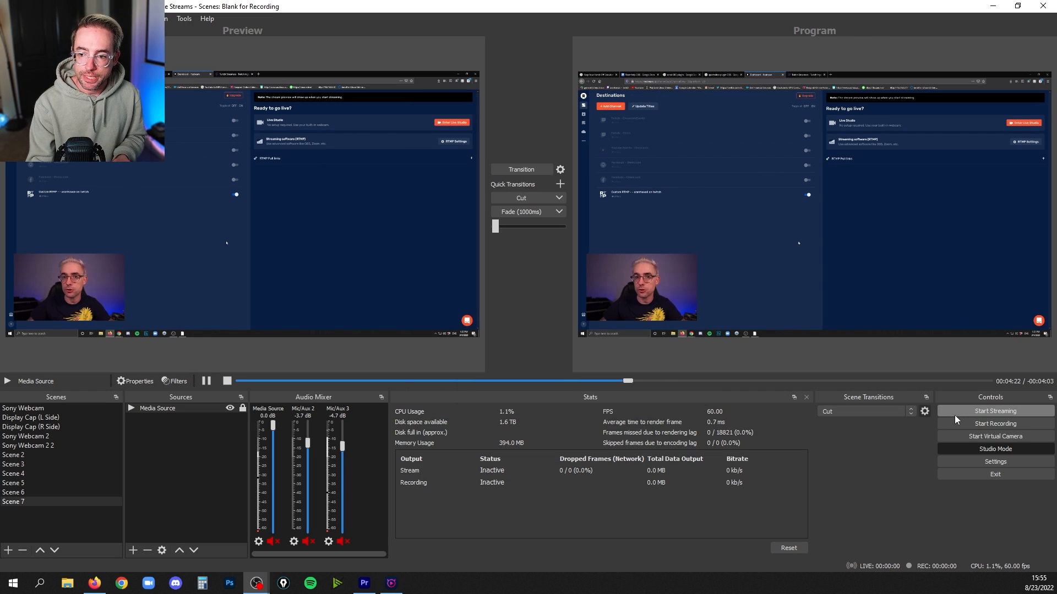
pyautogui.click(995, 410)
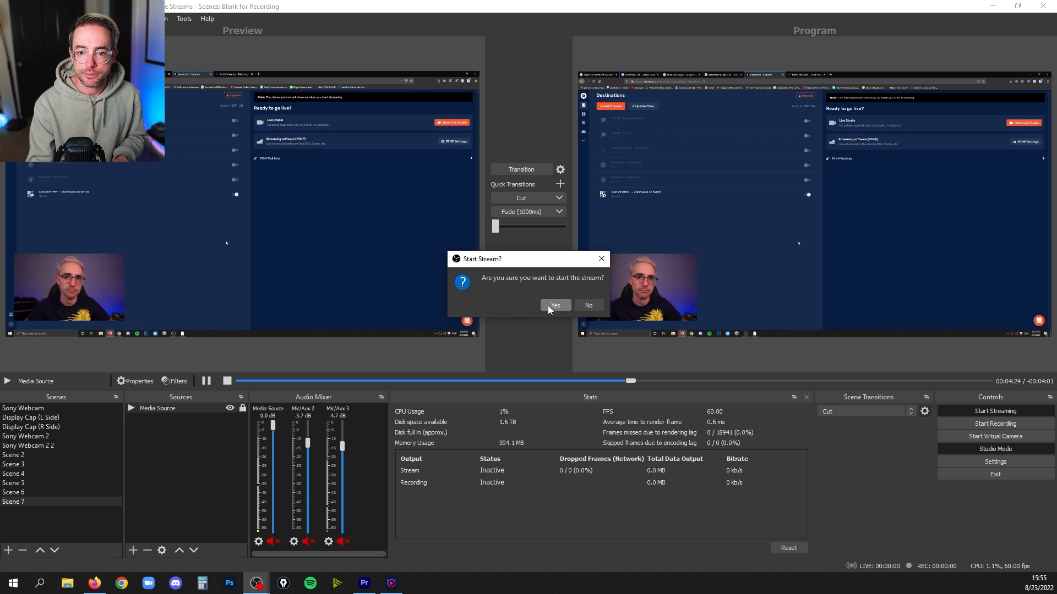
pyautogui.click(553, 305)
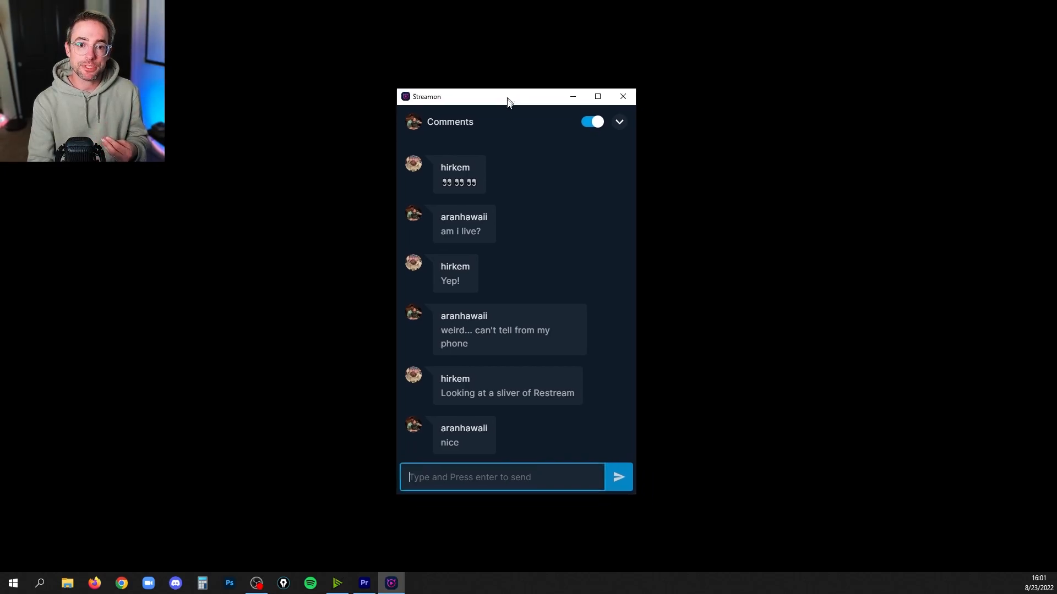
# Step: Focus the Streamon comments window and move it aside to watch the chat
pyautogui.click(617, 122)
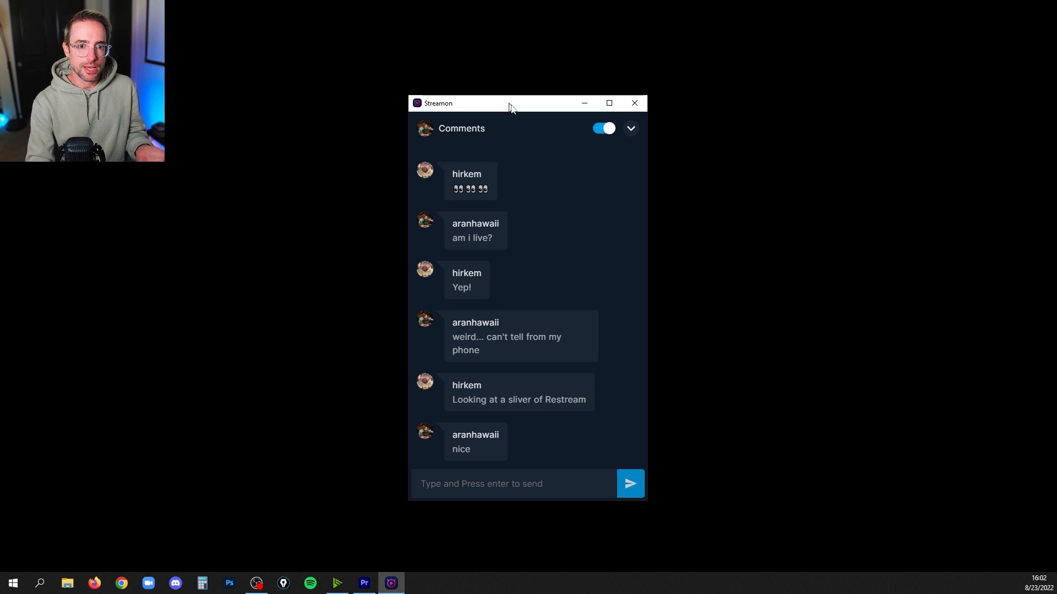
pyautogui.moveTo(511, 104); pyautogui.dragTo(871, 48)
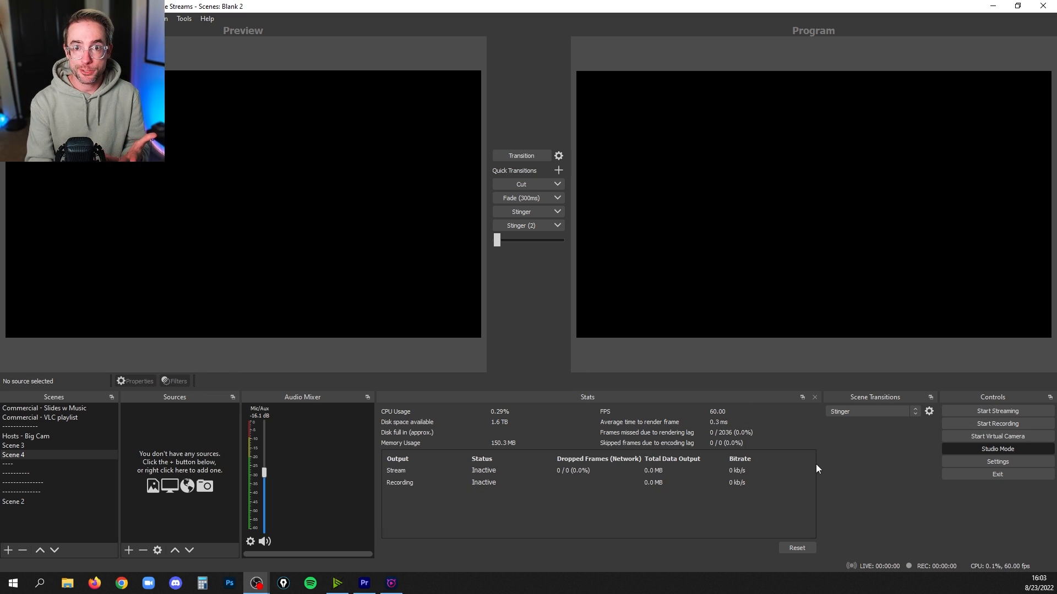
# Step: In Video settings, begin retyping the base canvas resolution as 1080
pyautogui.click(998, 462)
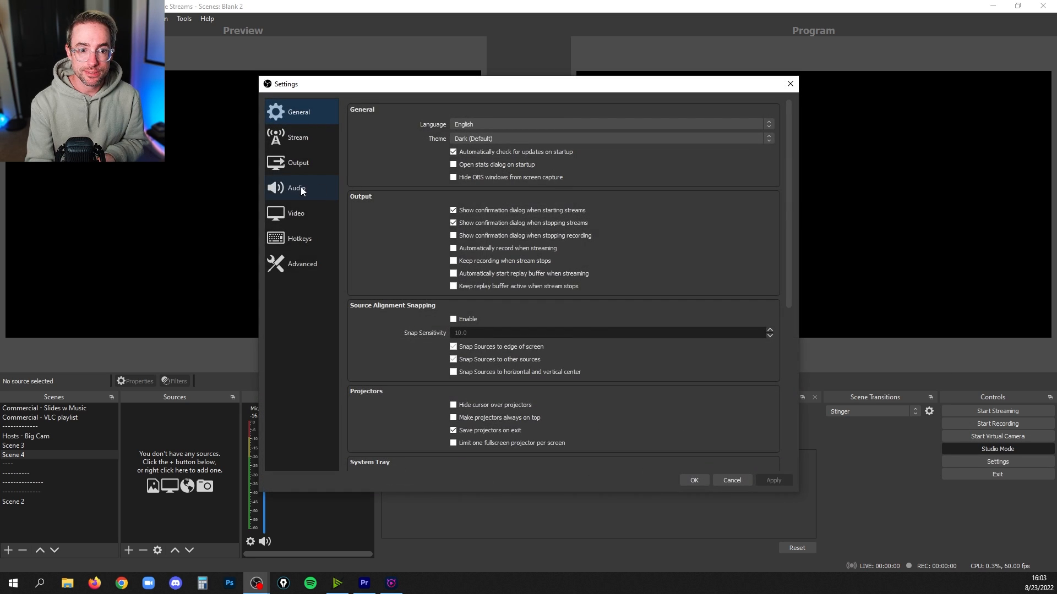
pyautogui.click(295, 213)
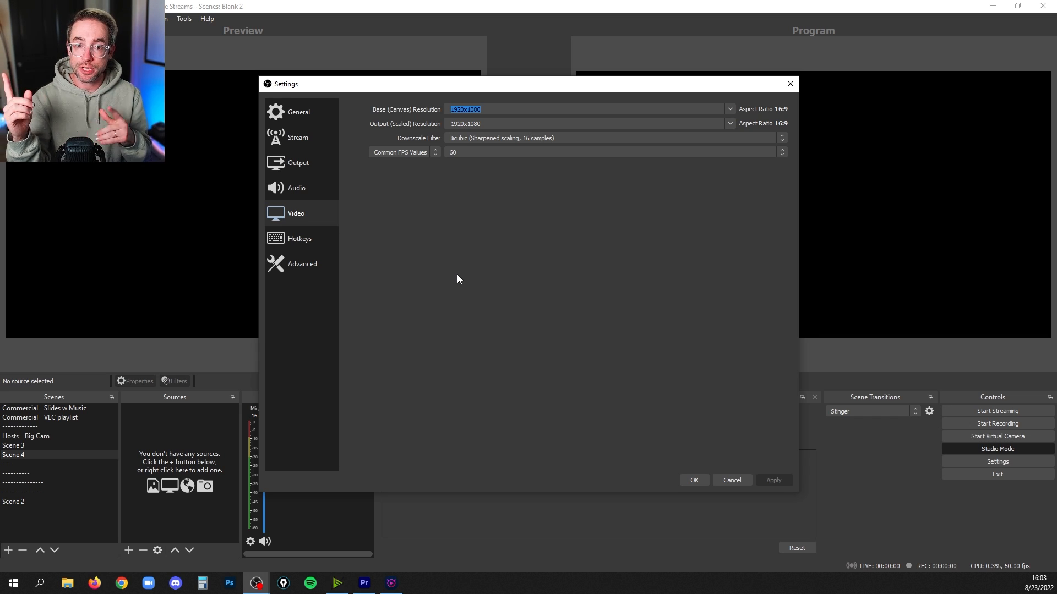
pyautogui.write('1080')
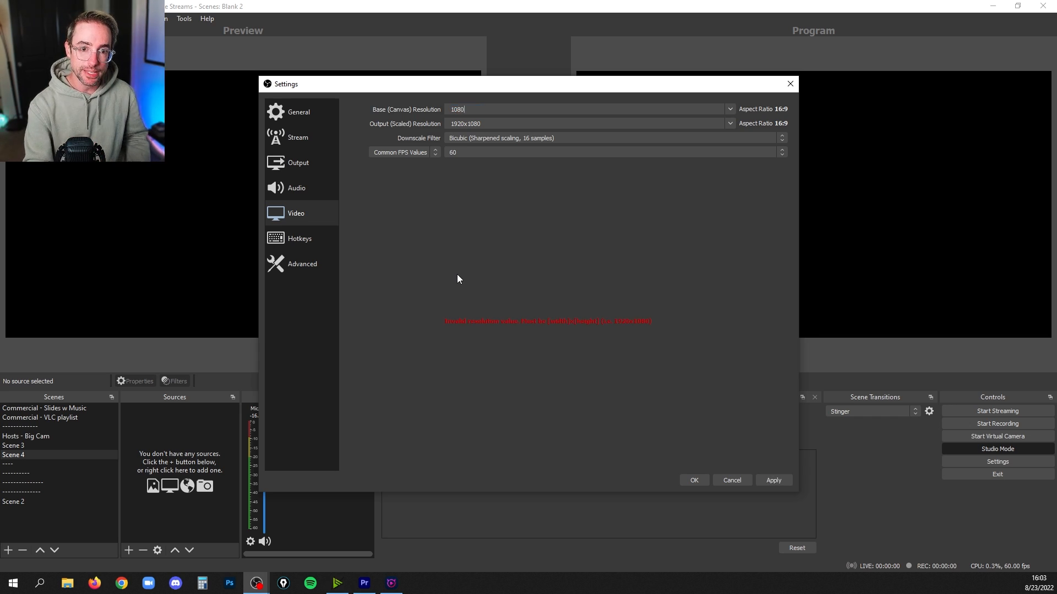